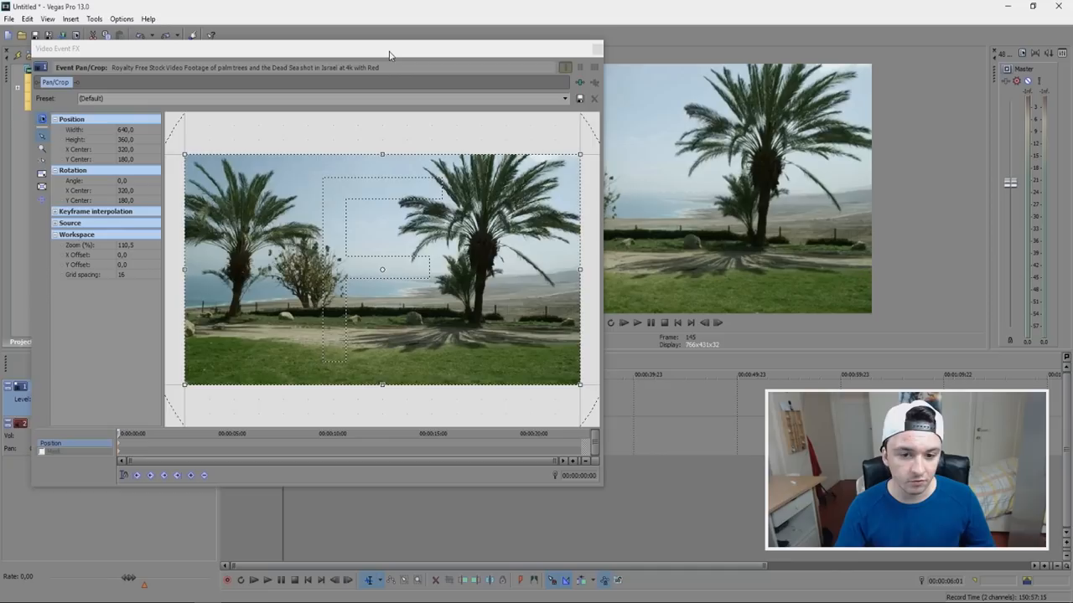
Shrink the Pan/Crop frame height to about 279.5 so letterbox bars appear
{"action": "left_click_drag", "start_coordinate": [388, 47], "coordinate": [507, 340]}
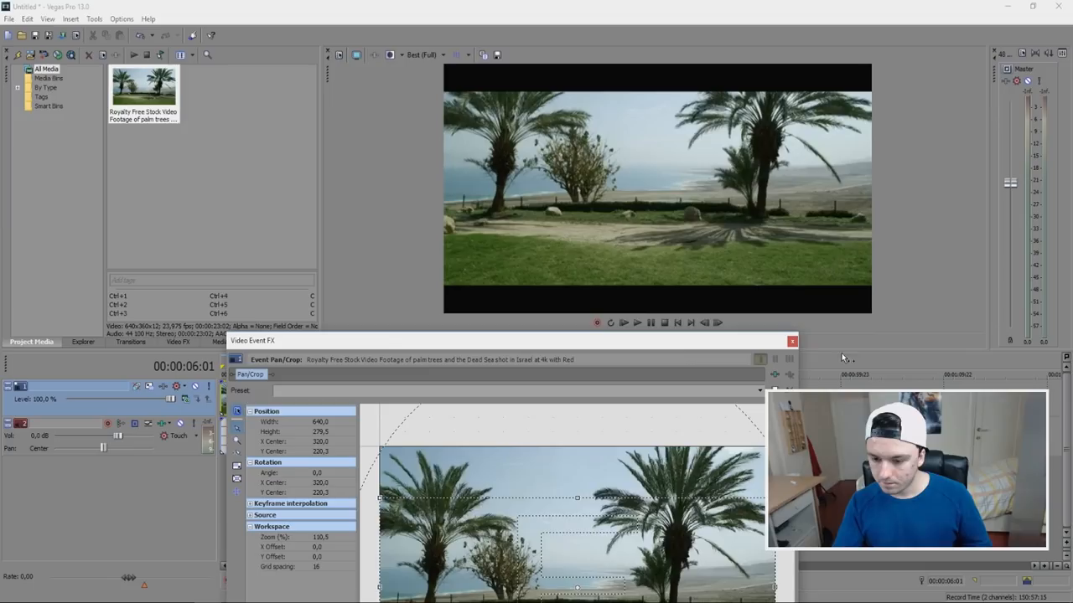
{"action": "left_click", "coordinate": [791, 340]}
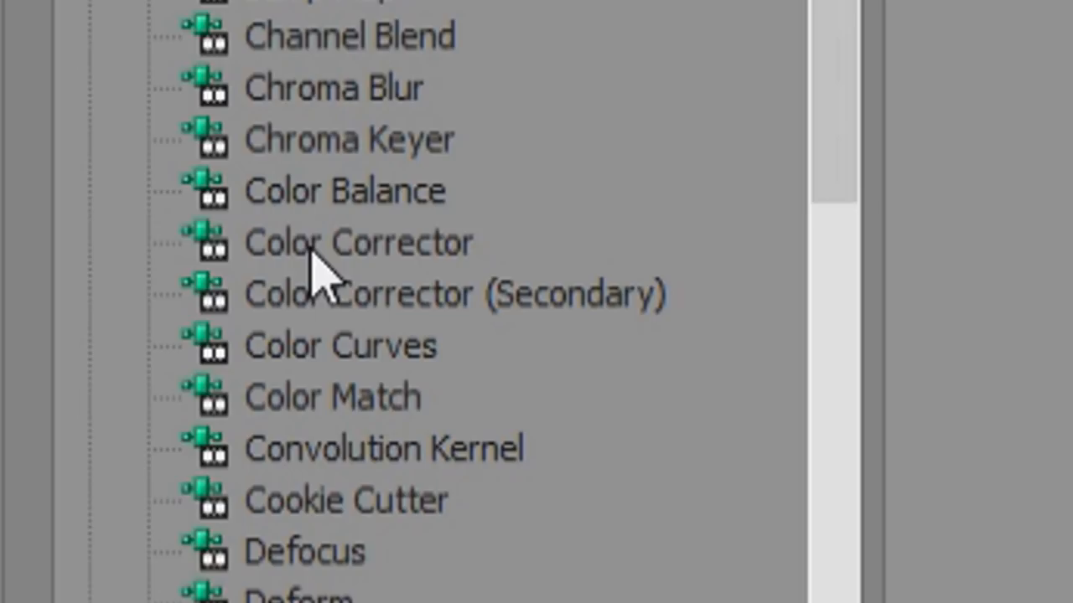
Apply Color Corrector from Video FX with the Red Midtones preset
{"action": "double_click", "coordinate": [358, 242]}
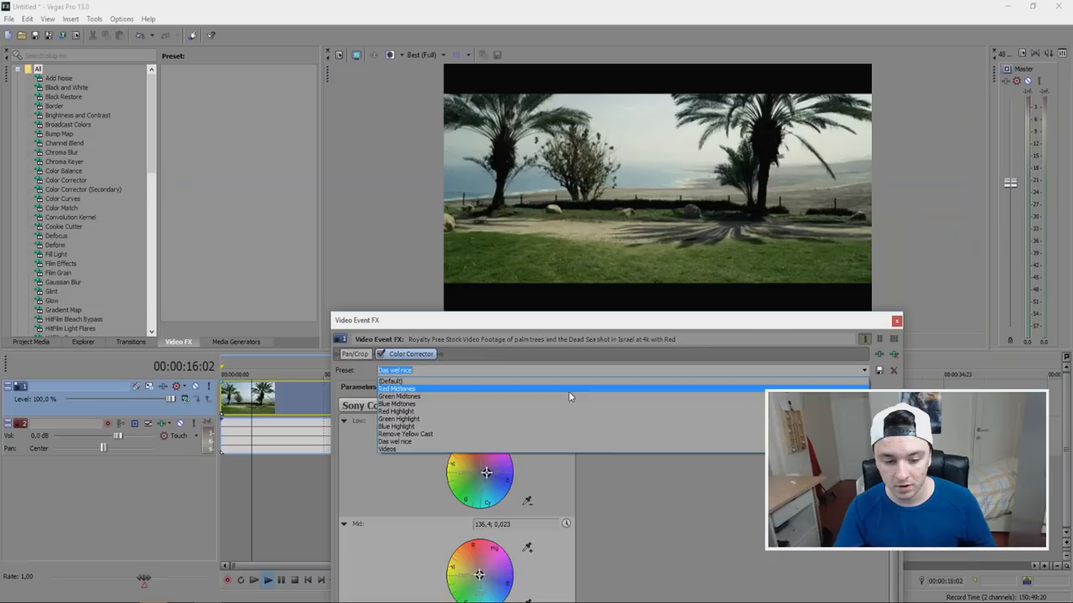
{"action": "left_click", "coordinate": [896, 321]}
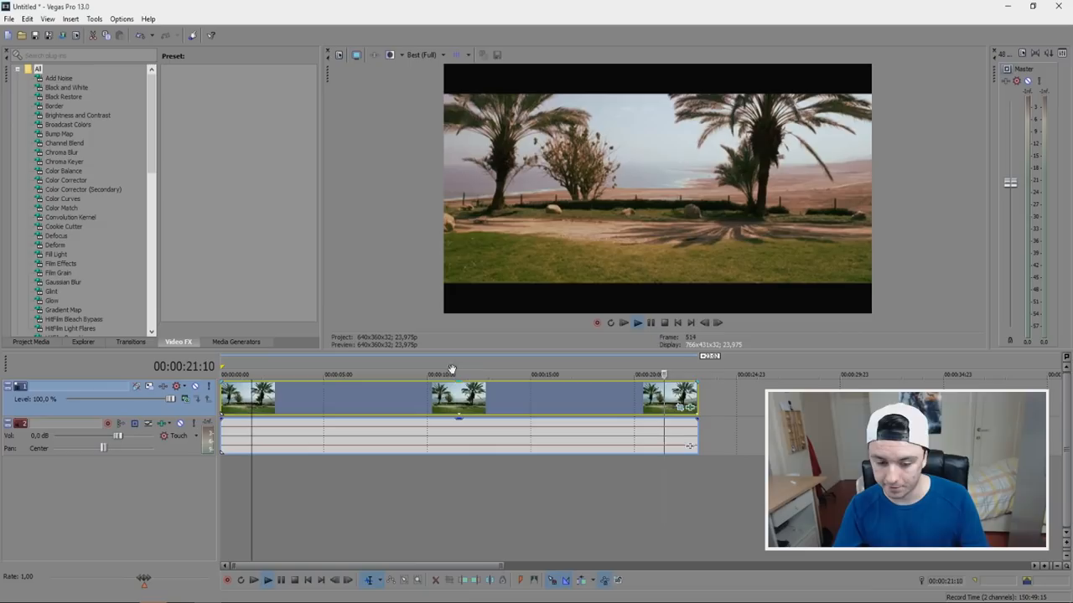